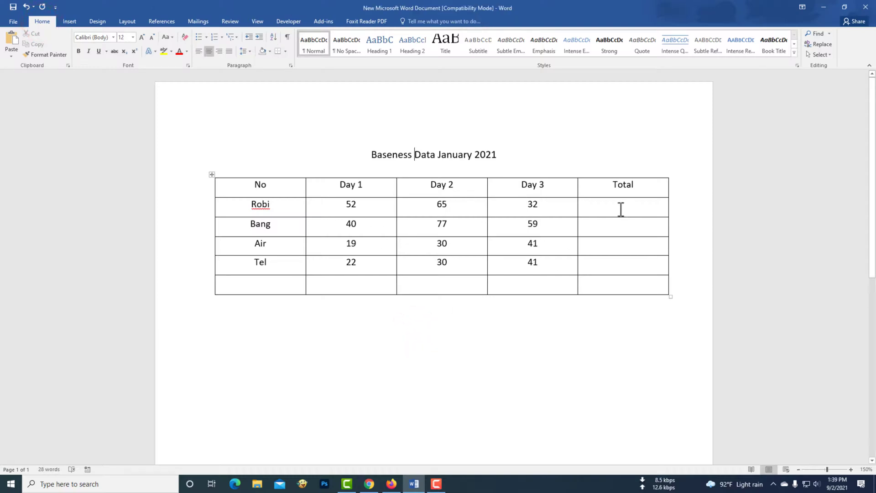
Insert a =SUM(LEFT) formula in Robi's Total cell, giving 149.
left_click(620, 205)
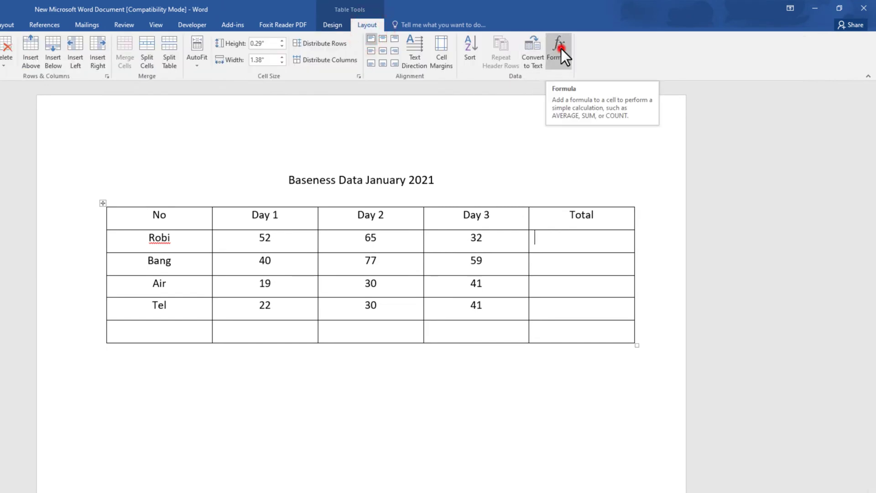
left_click(558, 49)
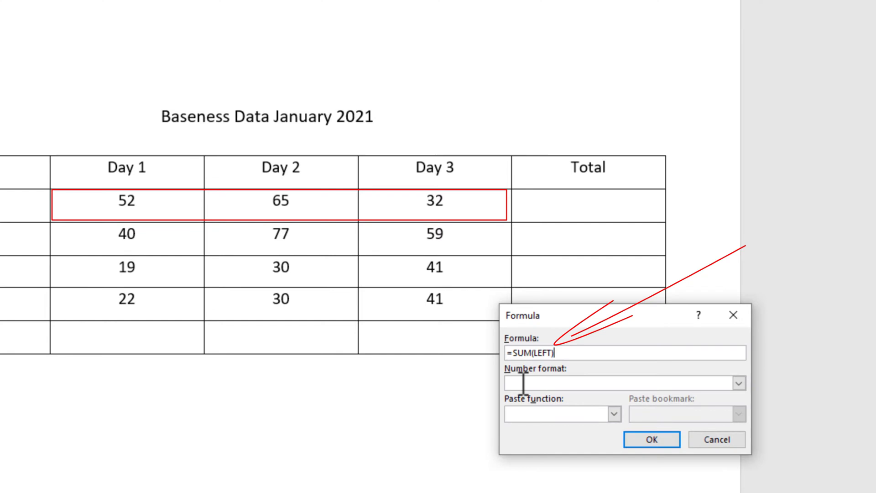
mouse_move(554, 263)
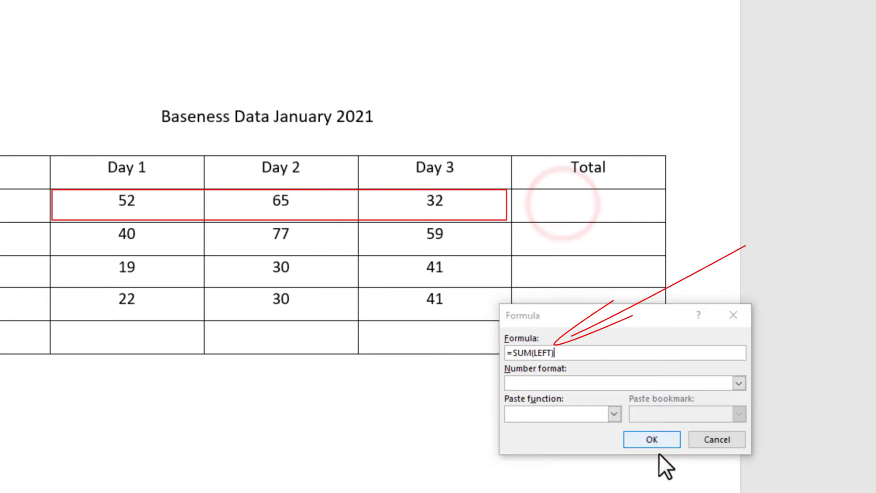
left_click(650, 439)
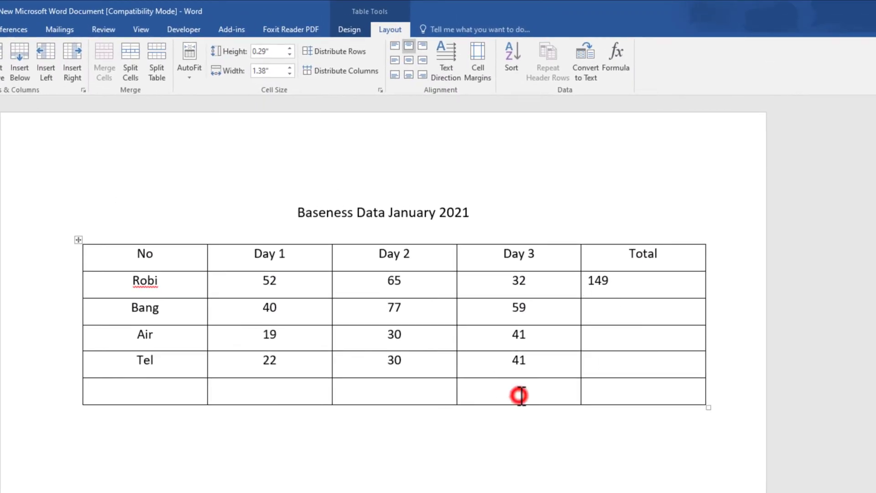
mouse_move(519, 397)
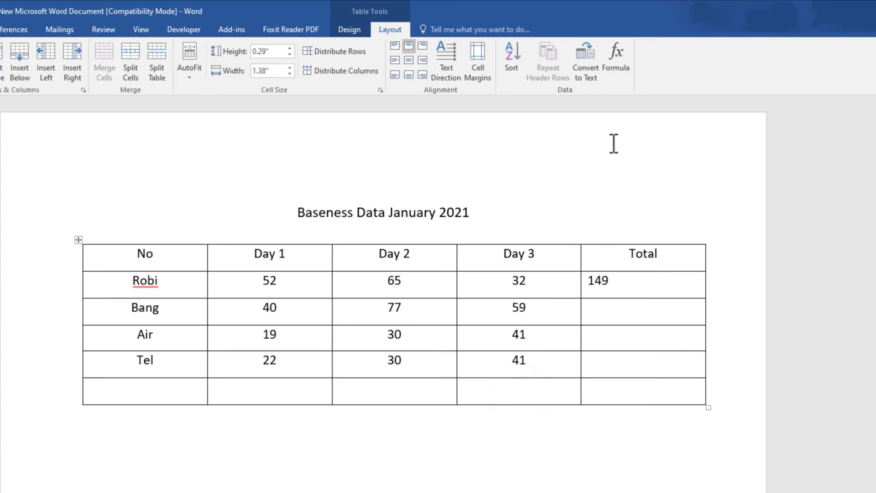
Insert a =SUM(ABOVE) formula in the bottom Day 3 cell, giving 173.
left_click(616, 56)
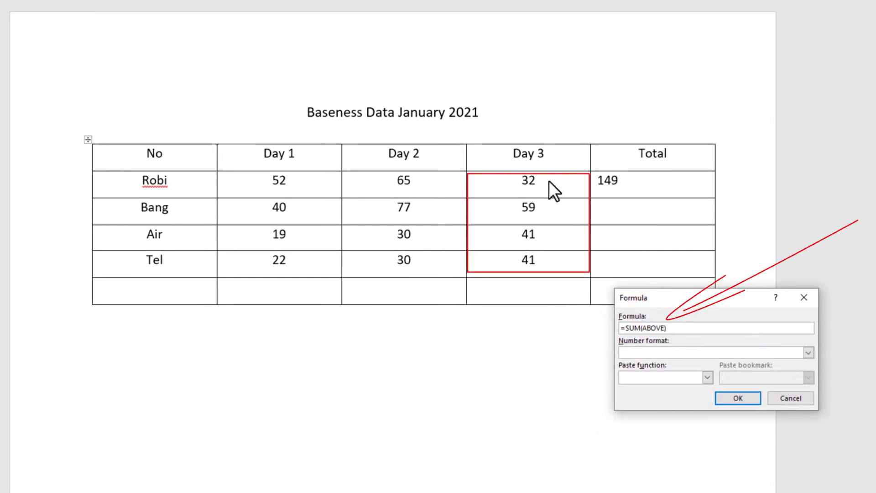
mouse_move(721, 407)
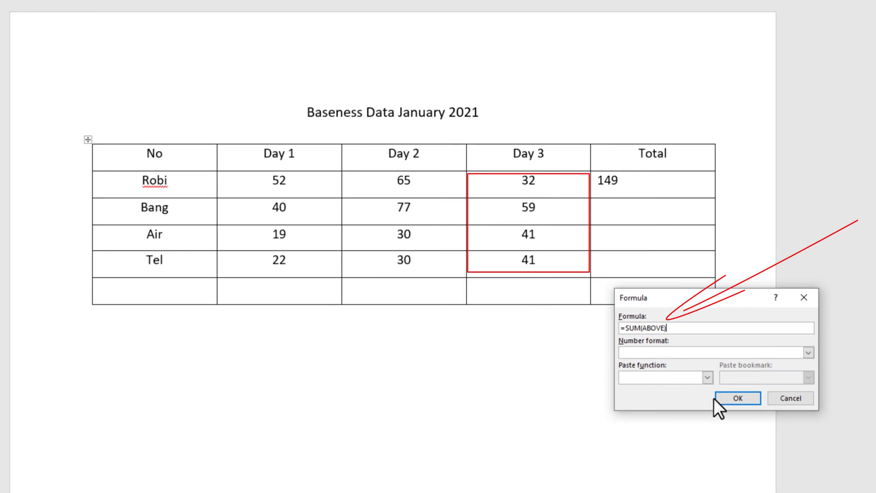
left_click(737, 398)
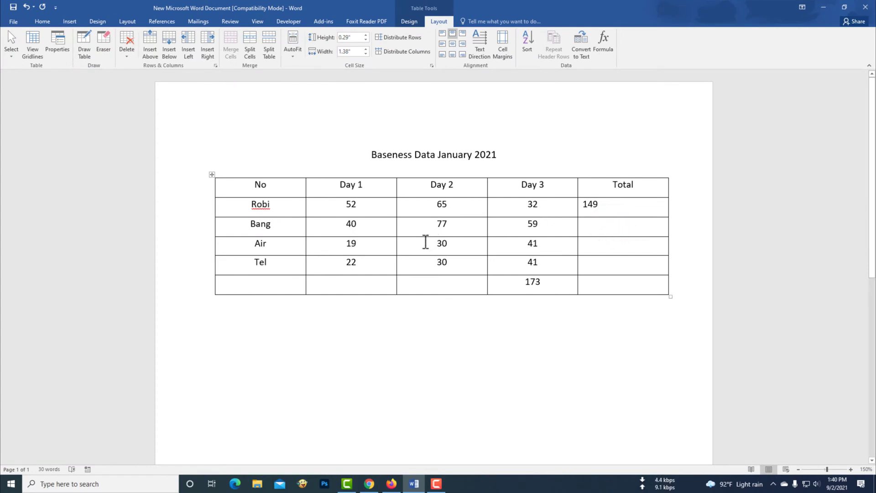
mouse_move(551, 84)
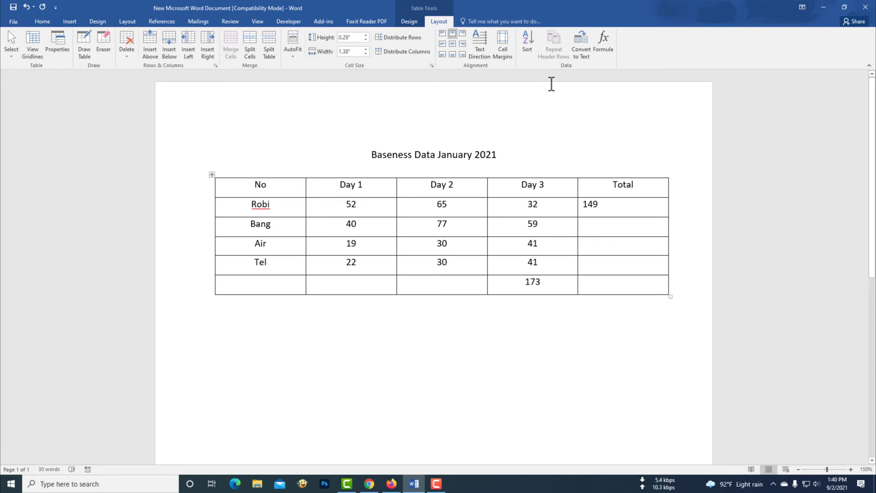
Replace the suggested formula with =AVERAGE(left) in Bang's Total cell, giving 58.67.
left_click(603, 42)
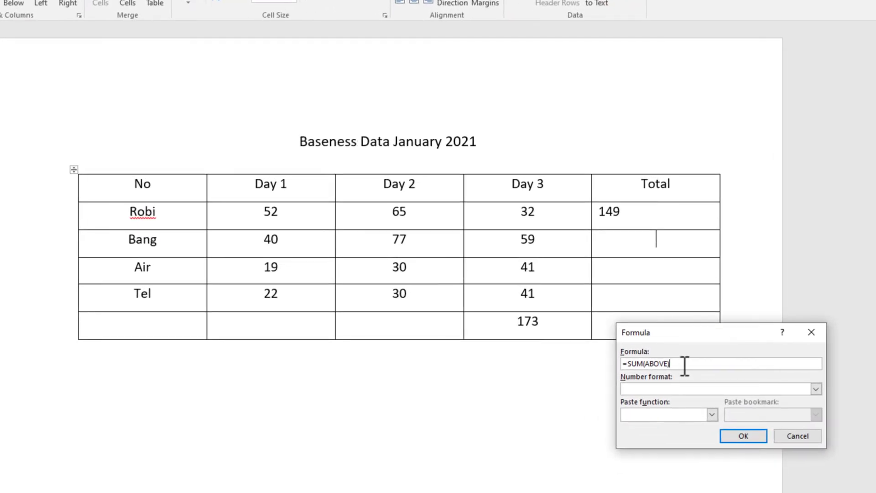
triple_click(648, 364)
type("=")
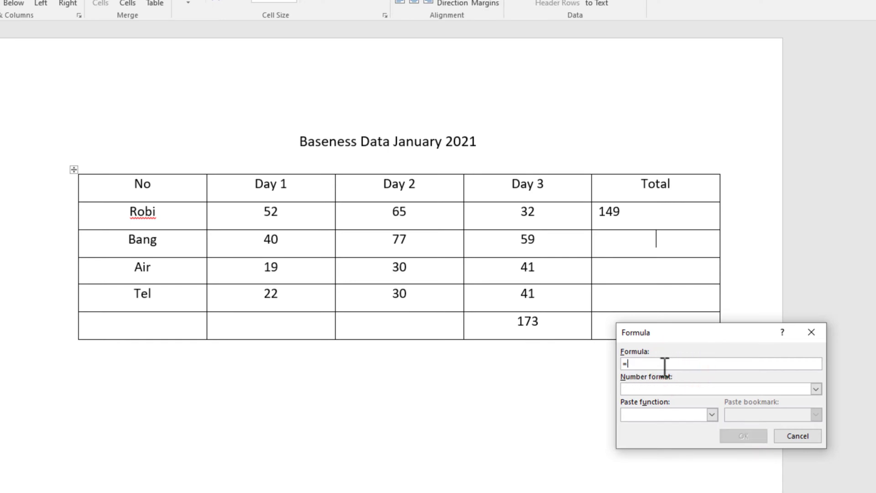
left_click(711, 414)
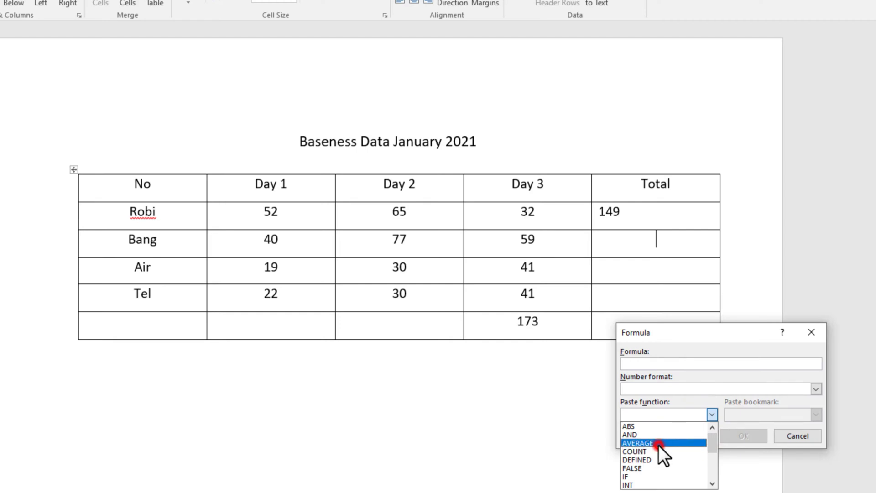
left_click(637, 443)
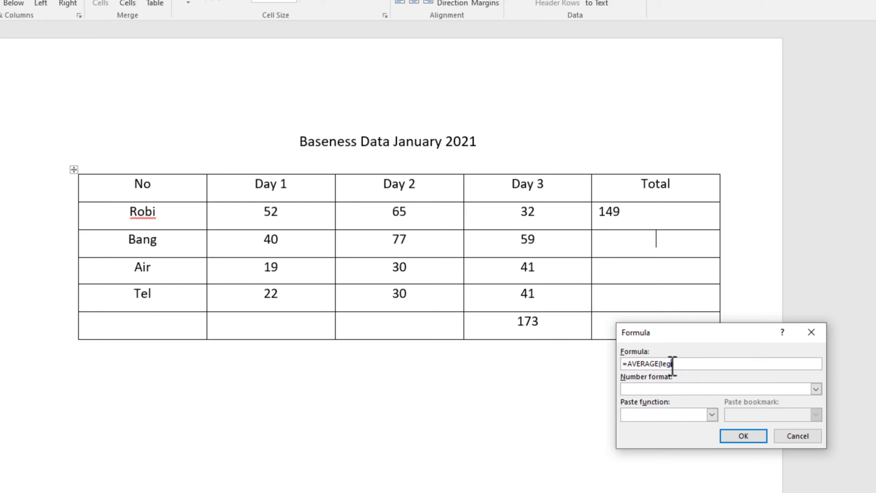
type("left)")
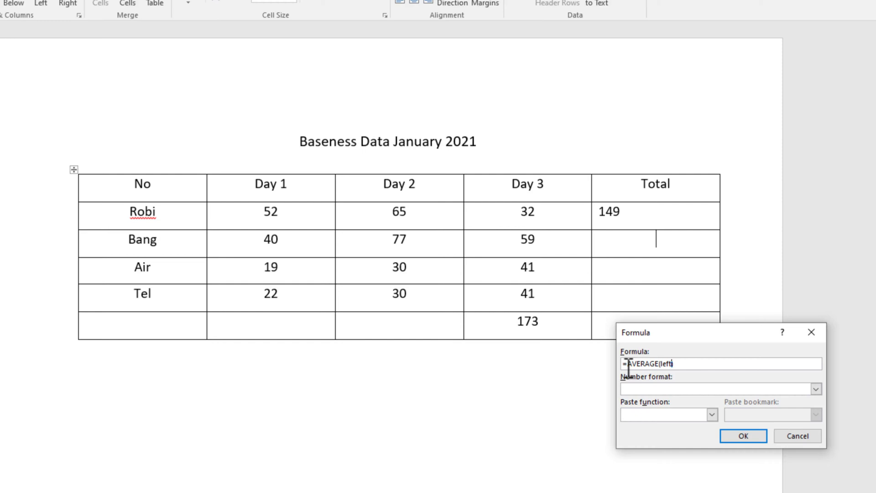
left_click(743, 436)
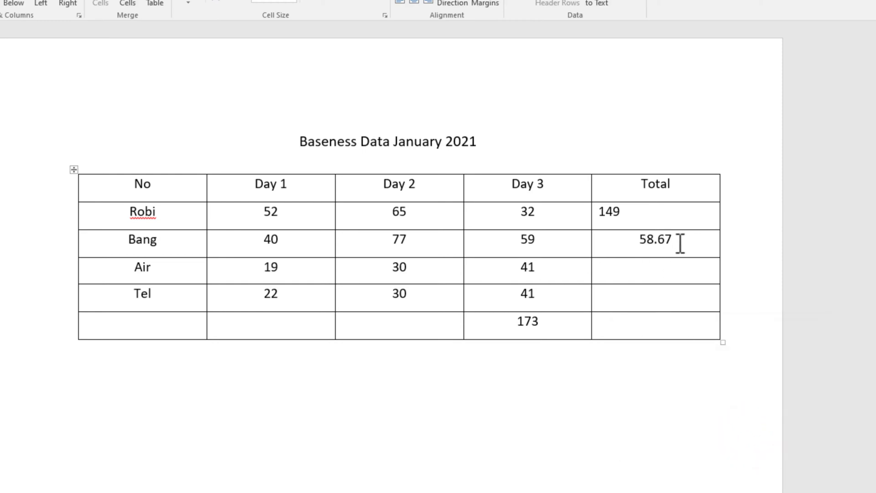
mouse_move(399, 235)
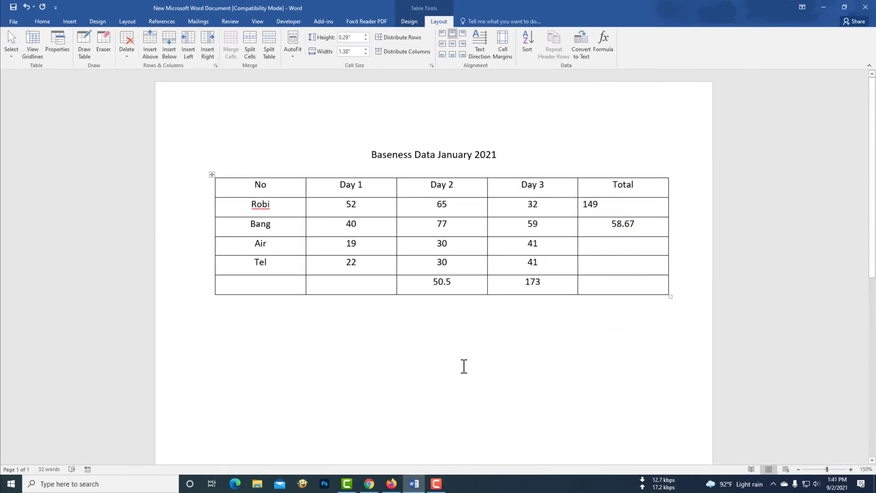
Center-align Robi's 149 total before starting Air's Total formula.
left_click(41, 21)
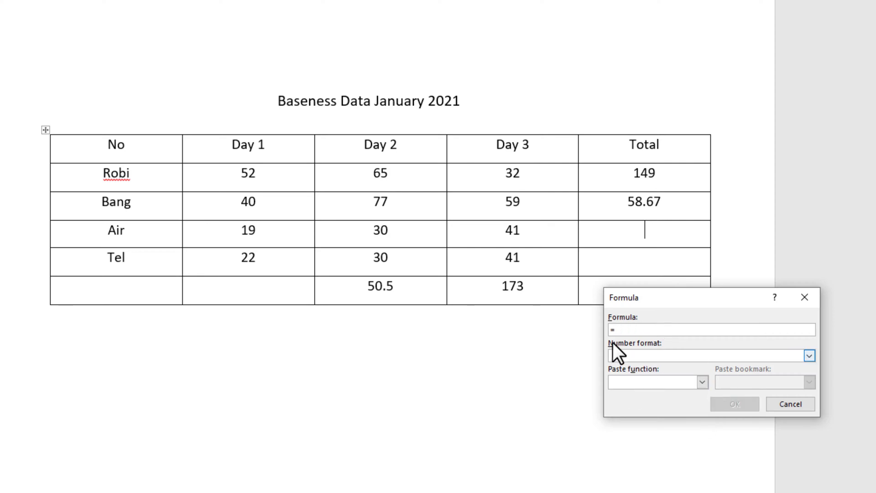
Insert a =PRODUCT(left) formula in Air's Total cell, giving 23370.
left_click(701, 382)
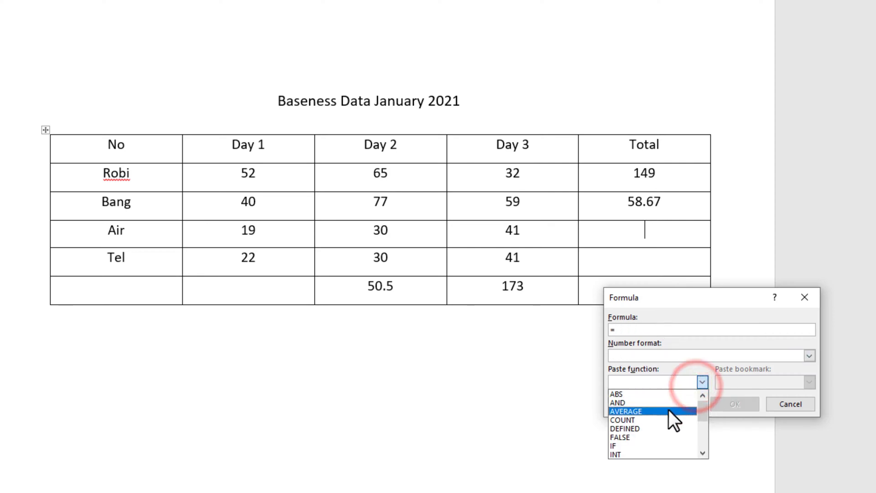
scroll("down", 3)
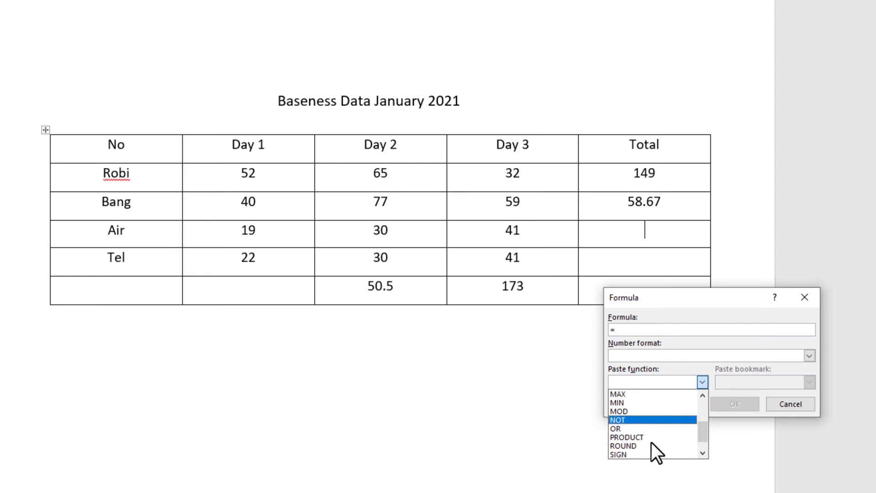
left_click(626, 437)
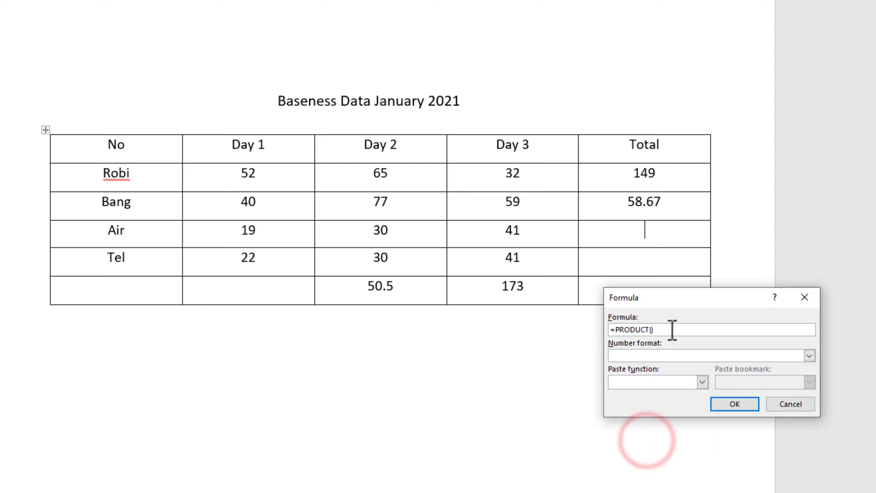
type("l")
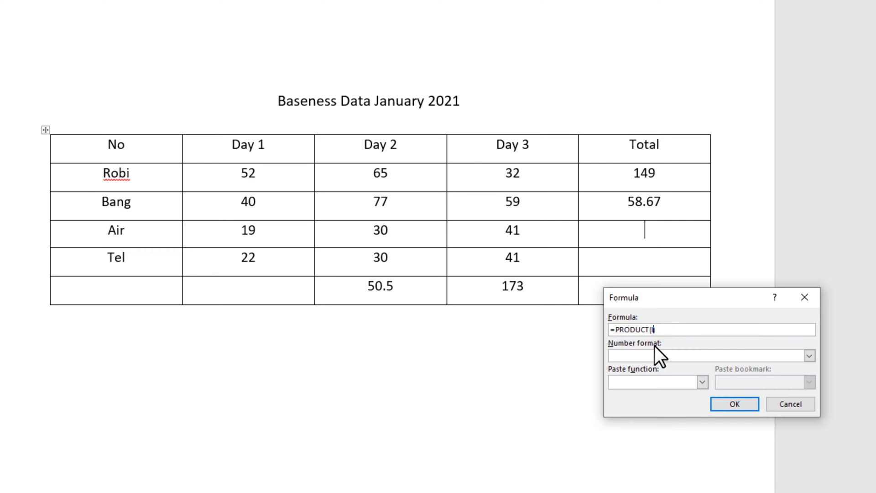
type("left")
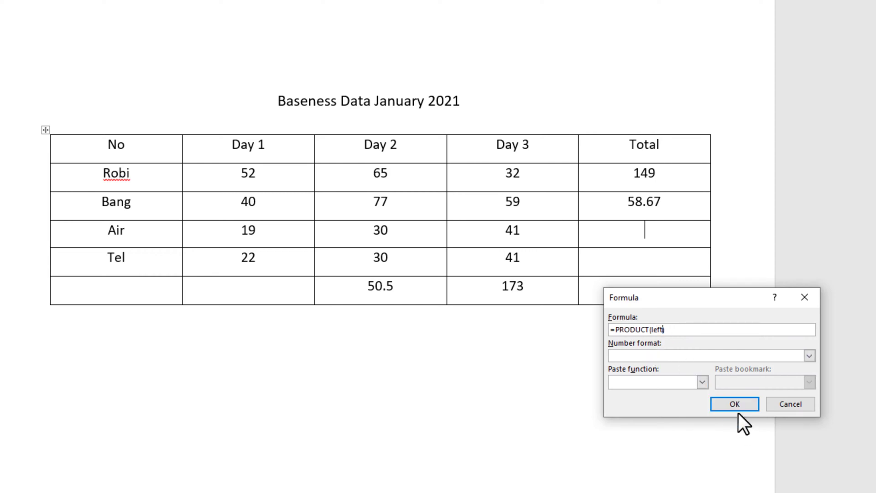
left_click(734, 403)
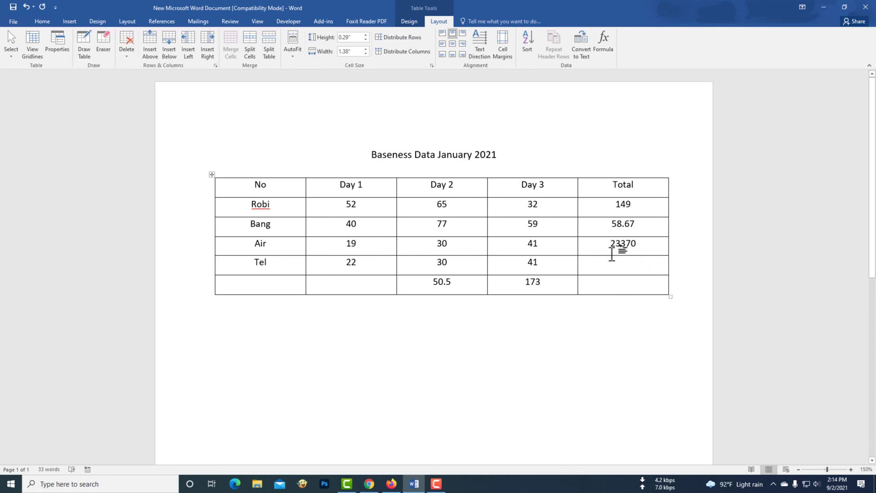
Insert a =MAX(left) formula in Tel's Total cell, giving 41.
left_click(603, 45)
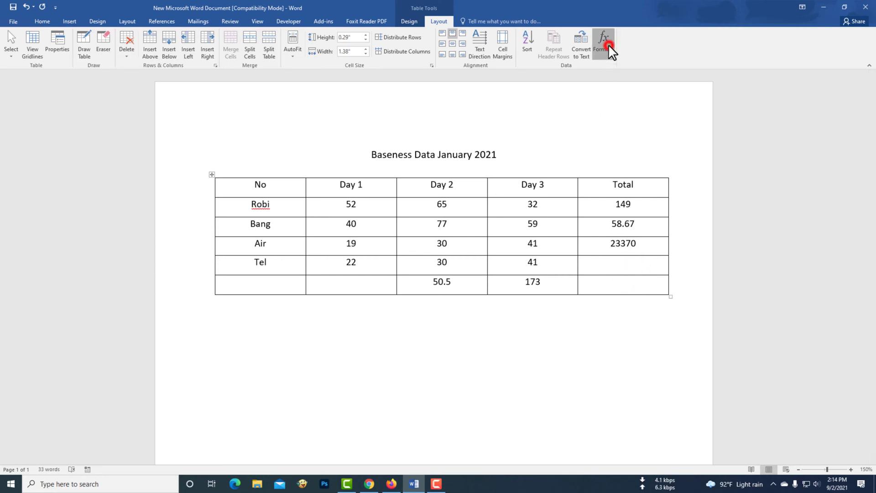
left_click(603, 44)
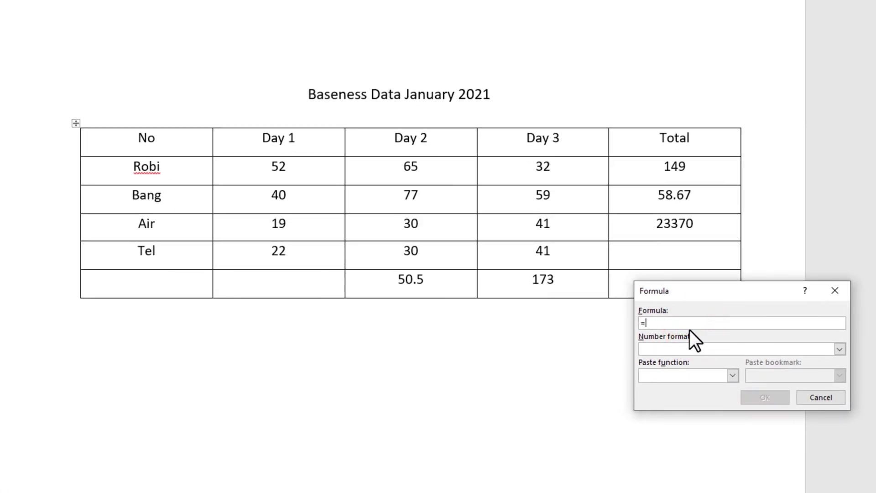
left_click(733, 375)
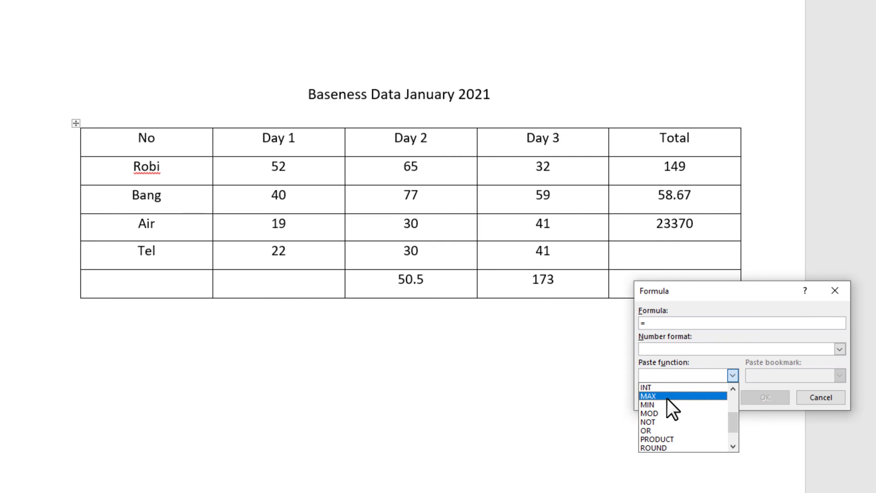
left_click(648, 395)
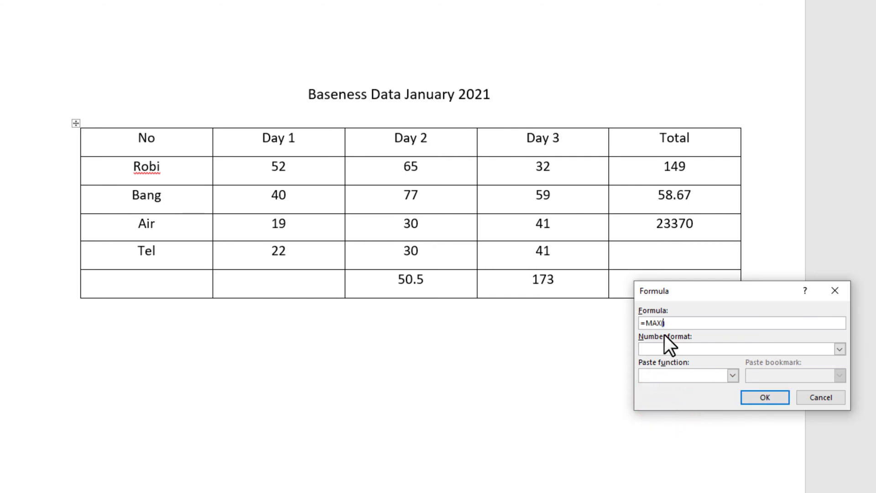
mouse_move(476, 334)
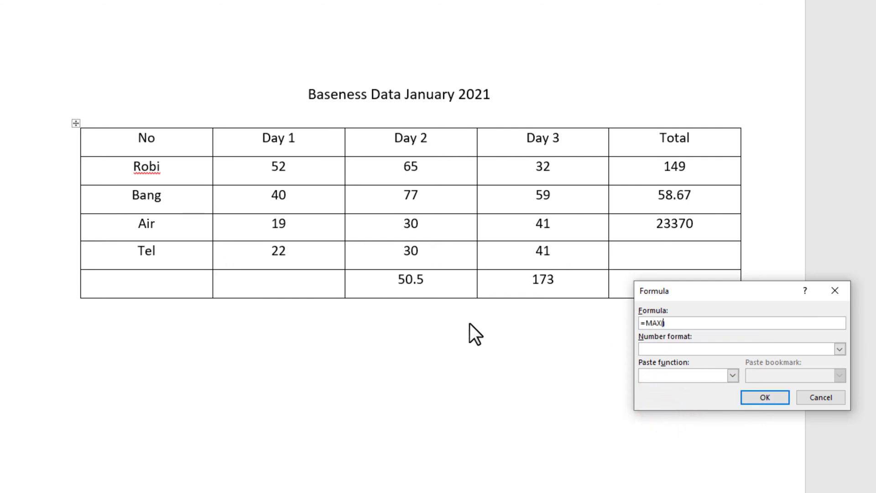
type("left")
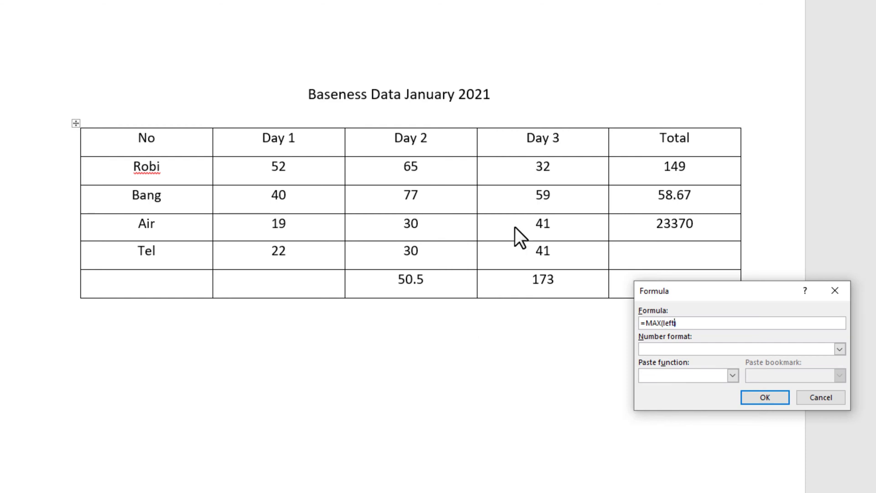
left_click(764, 397)
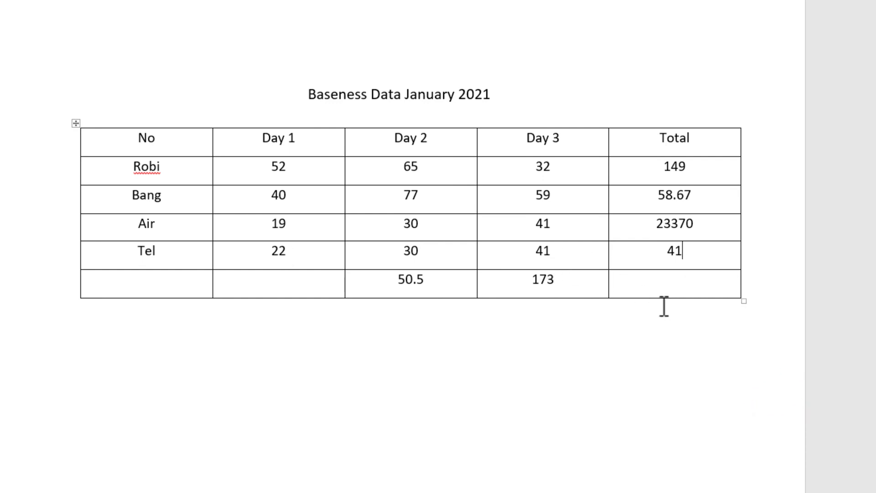